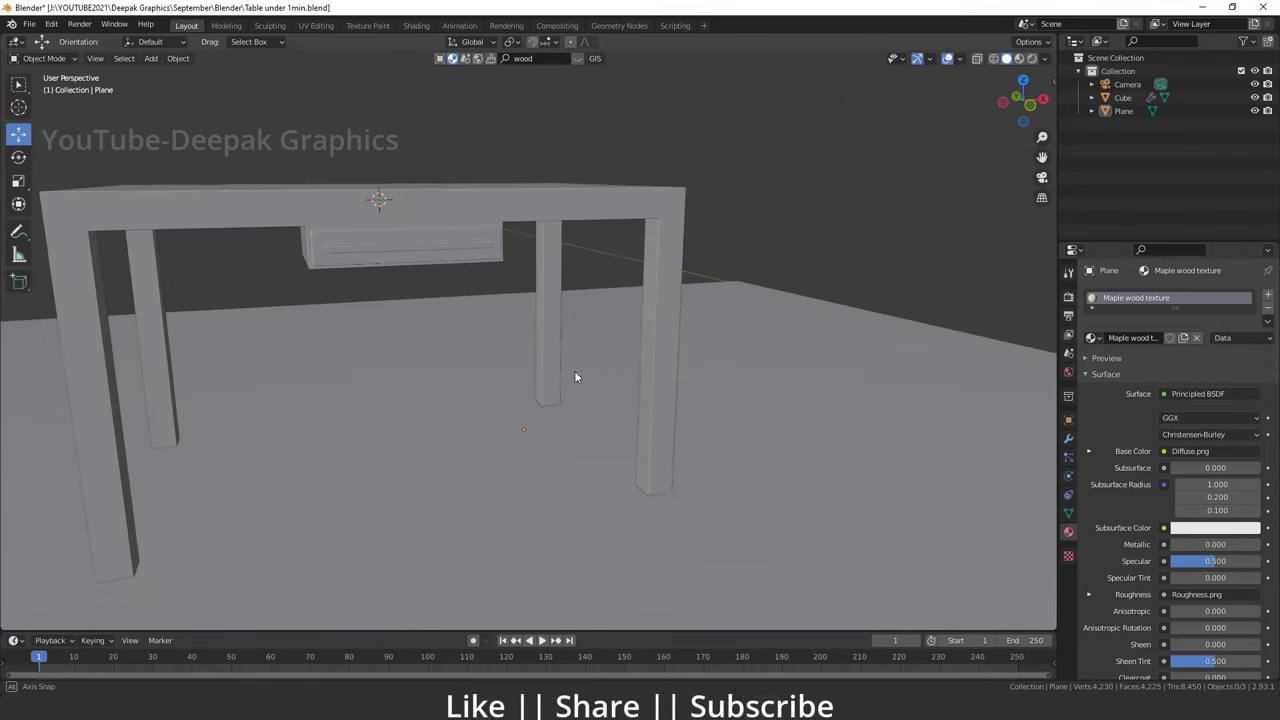
# Orbit around the finished table, then start a new scene with the default cube, camera and light.
pyautogui.moveTo(575, 377); pyautogui.dragTo(490, 316)
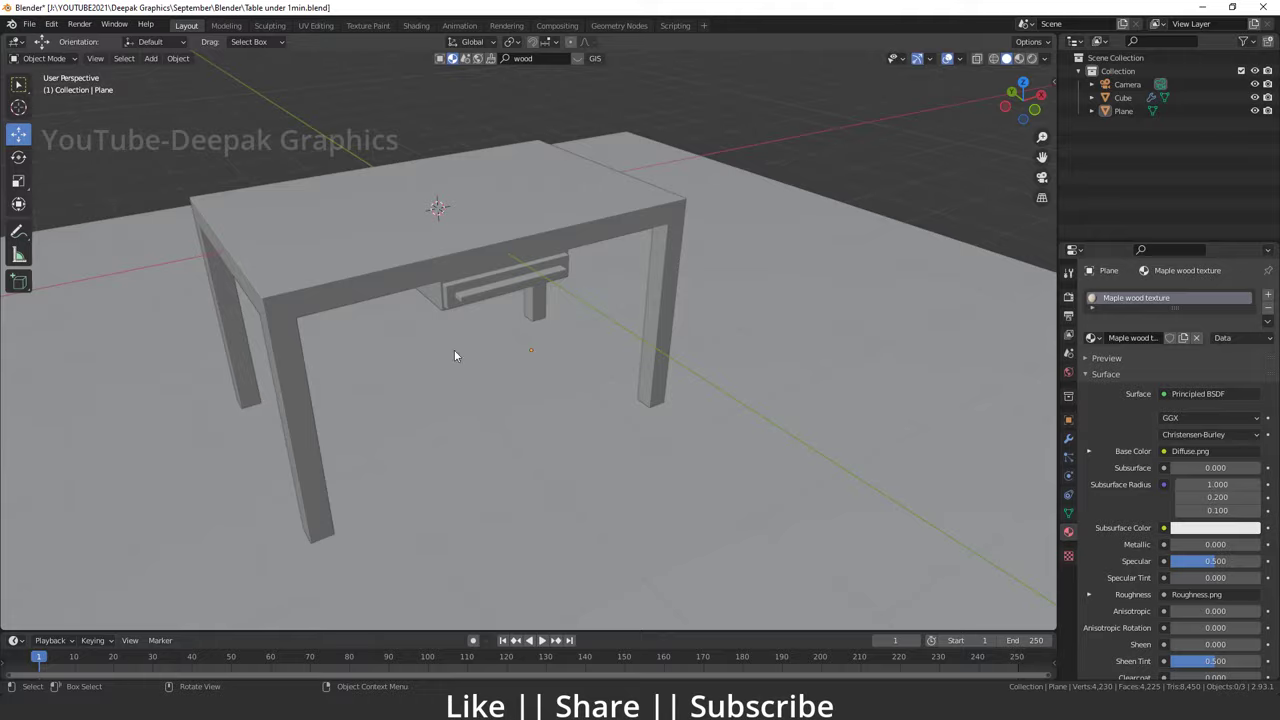
pyautogui.press('F12')
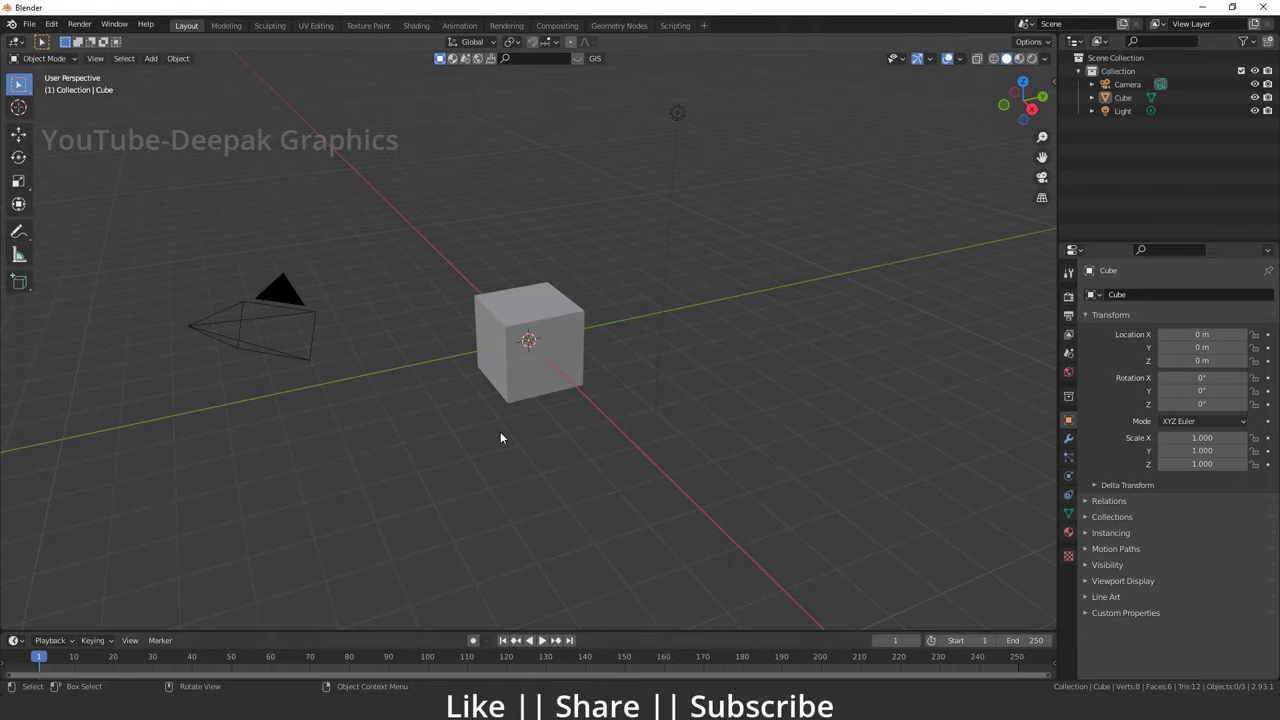
# Show the properties sidebar and select the default cube.
pyautogui.press('n')
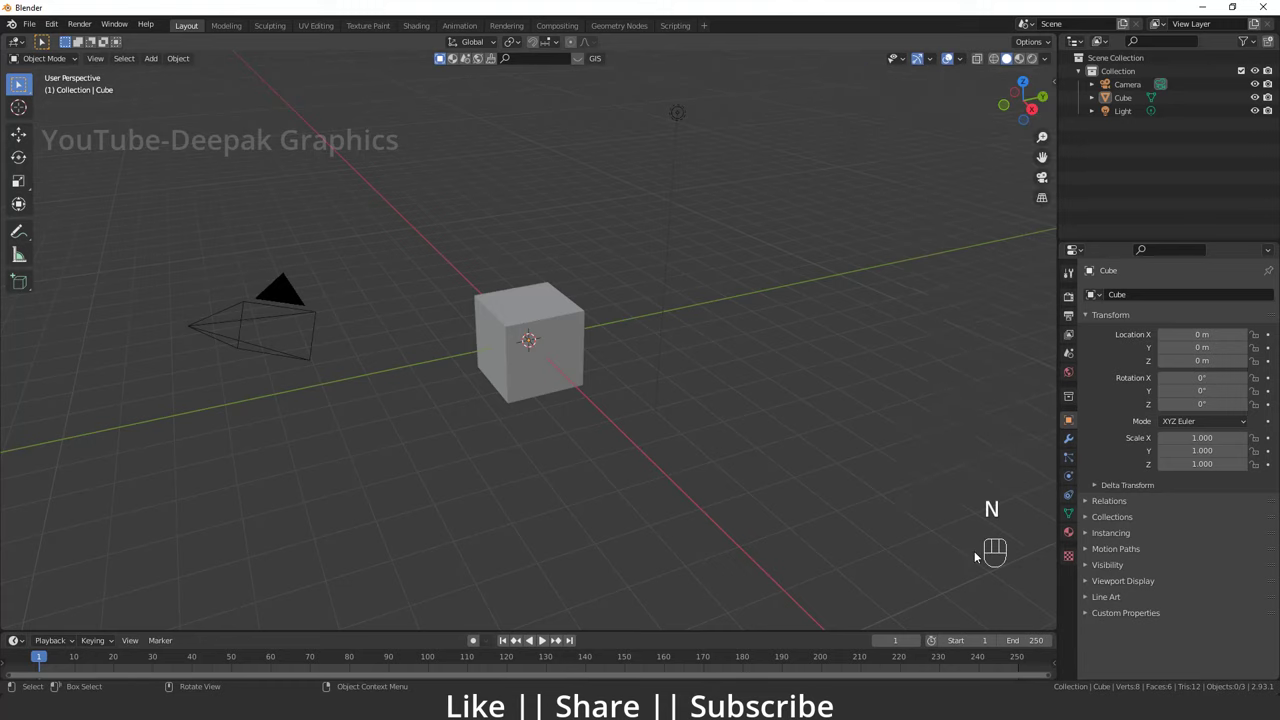
pyautogui.click(528, 340)
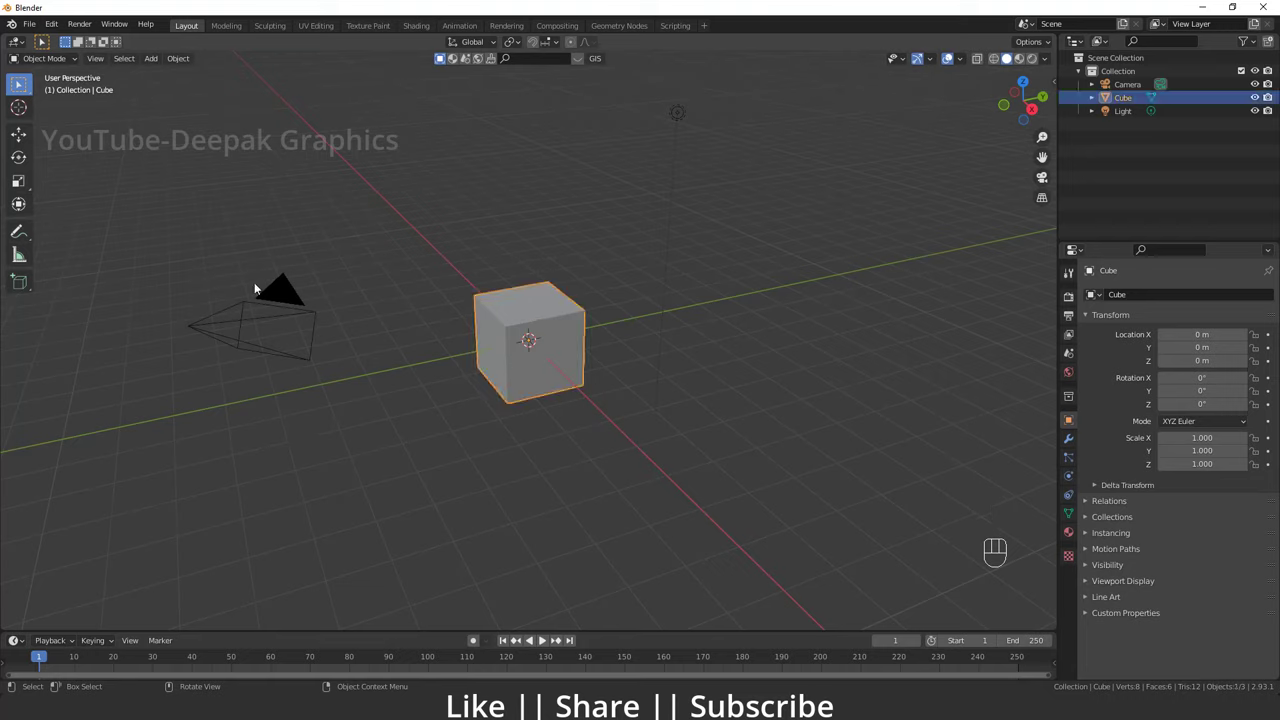
# Scale the cube into a thin wide slab and apply its scale.
pyautogui.press('s')
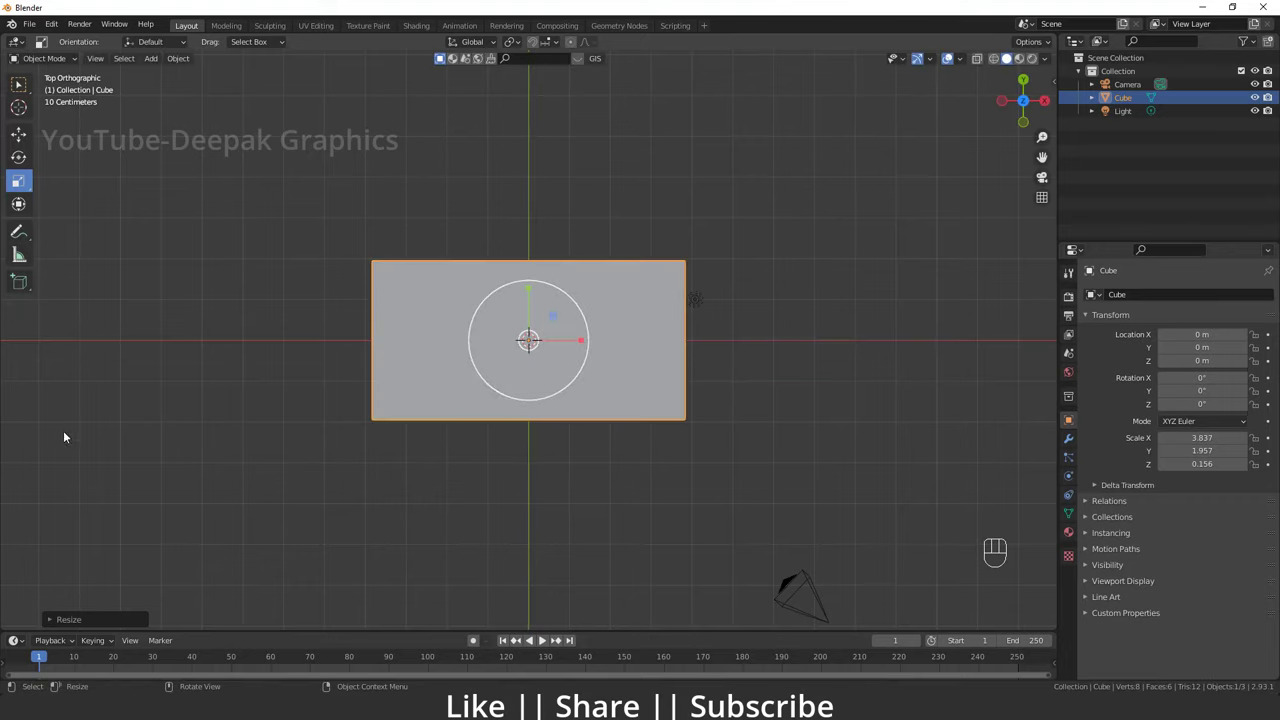
pyautogui.press('ctrl+a')
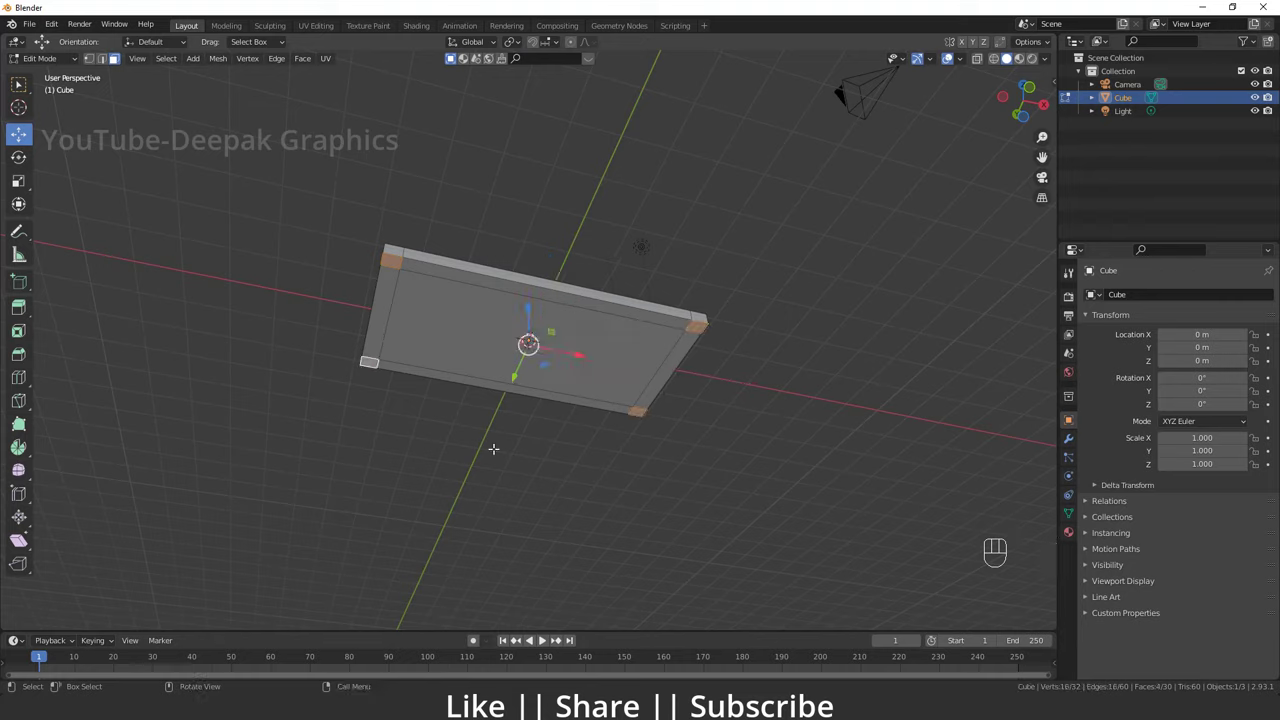
# Extrude the tabletop's corner faces downward into four legs.
pyautogui.press('e')
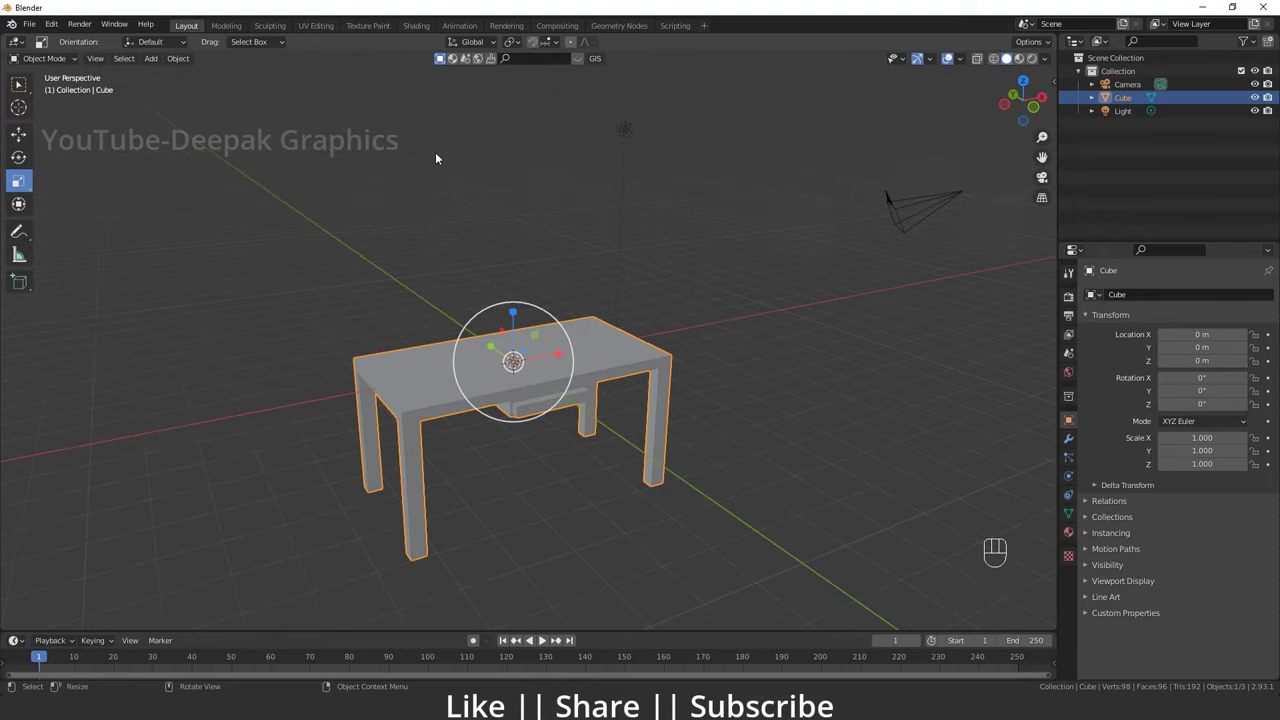
pyautogui.moveTo(575, 355)
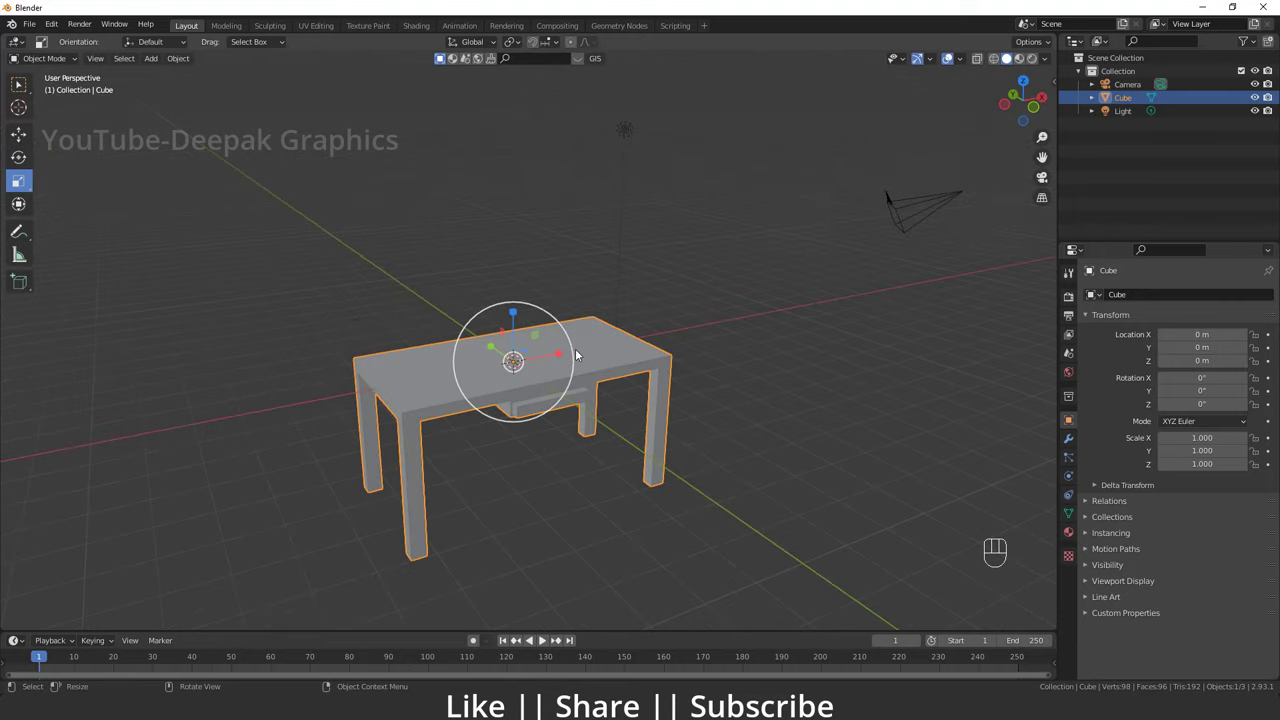